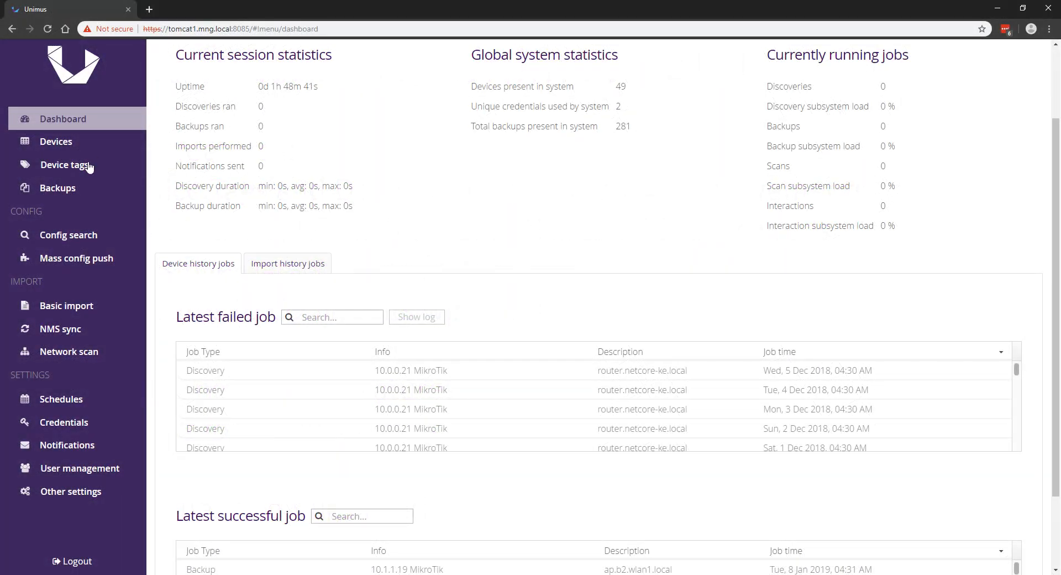
Create a new device tag named 'test' on the Device tags page
{"action": "left_click", "coordinate": [64, 164]}
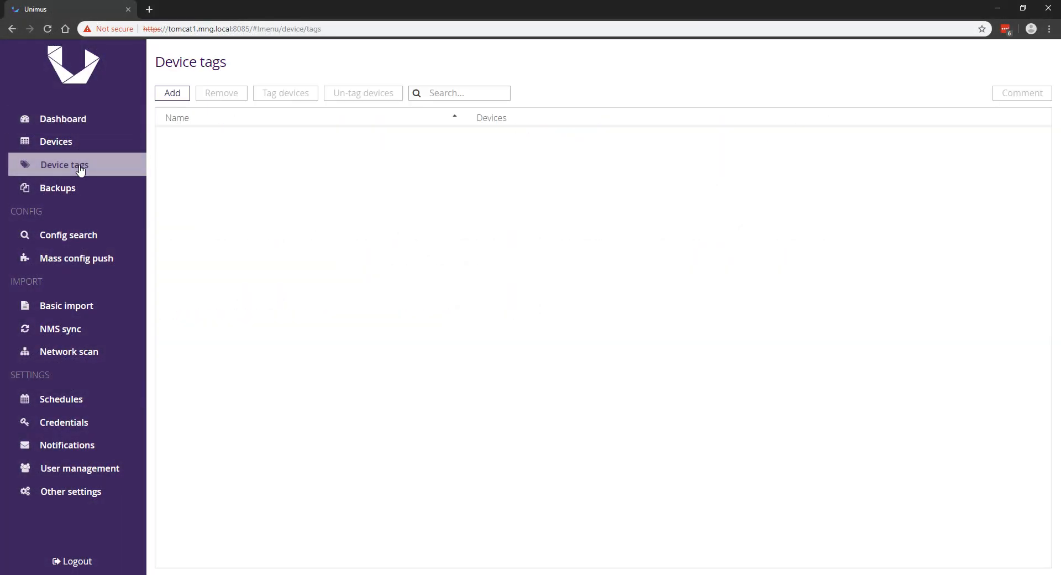
{"action": "mouse_move", "coordinate": [598, 221]}
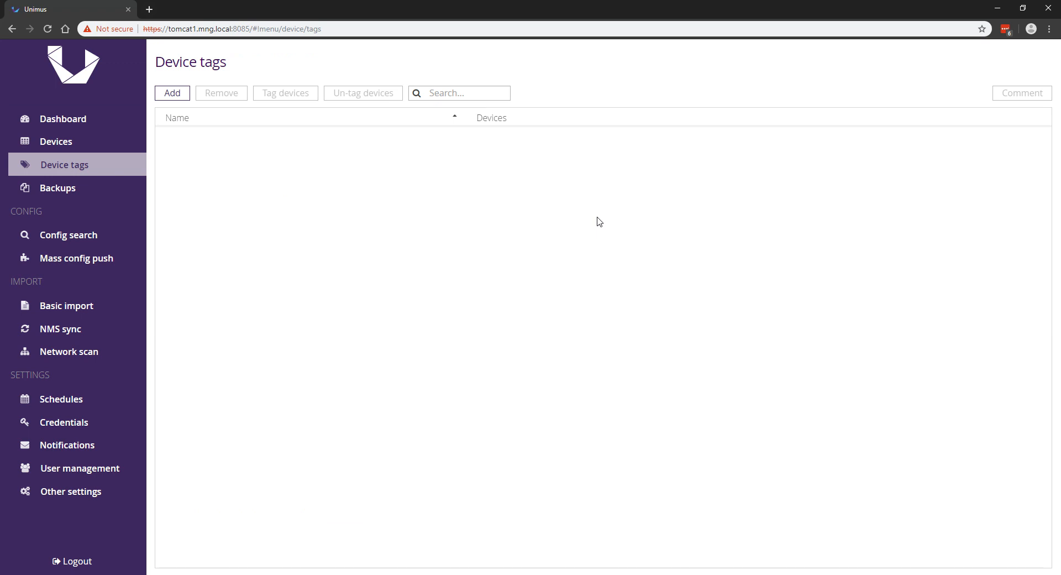
{"action": "mouse_move", "coordinate": [365, 198]}
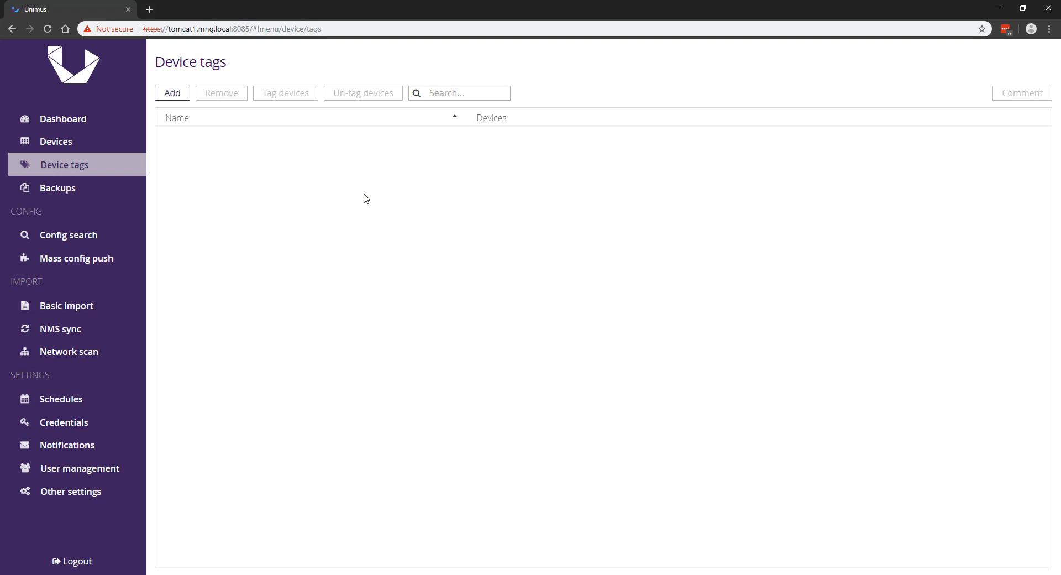
{"action": "left_click", "coordinate": [172, 93]}
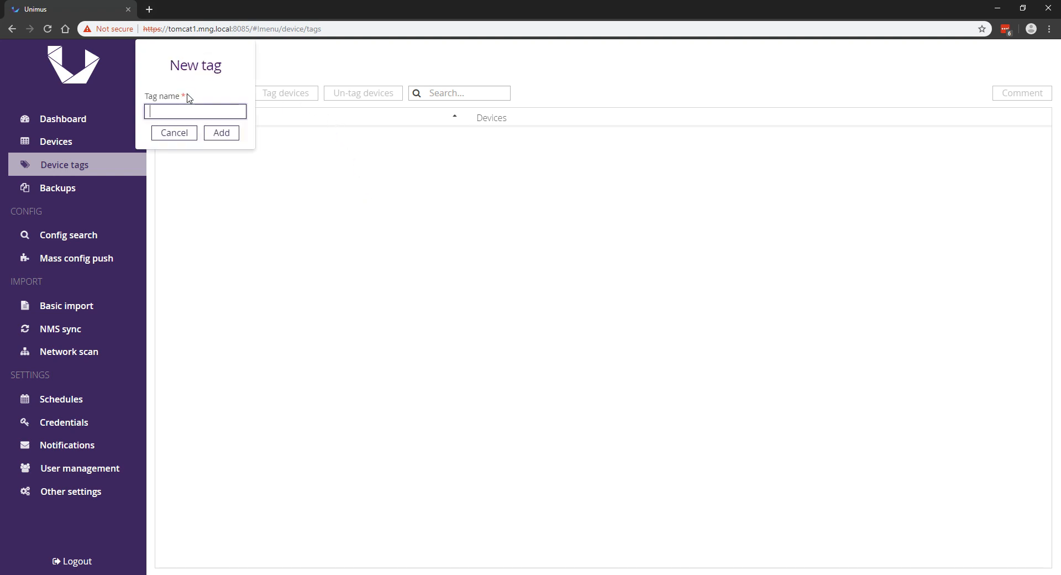
{"action": "left_click", "coordinate": [221, 132]}
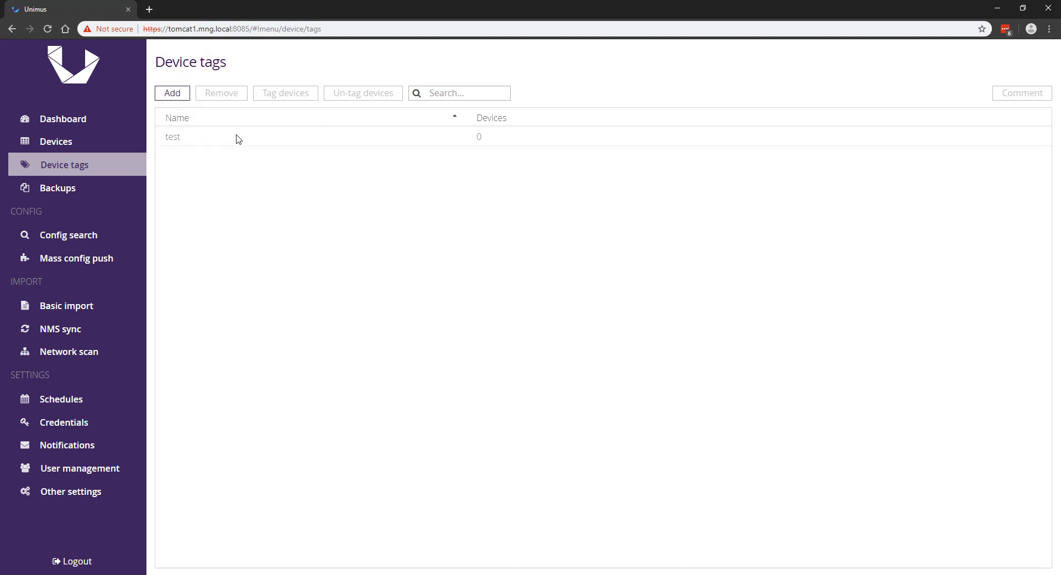
{"action": "mouse_move", "coordinate": [105, 154]}
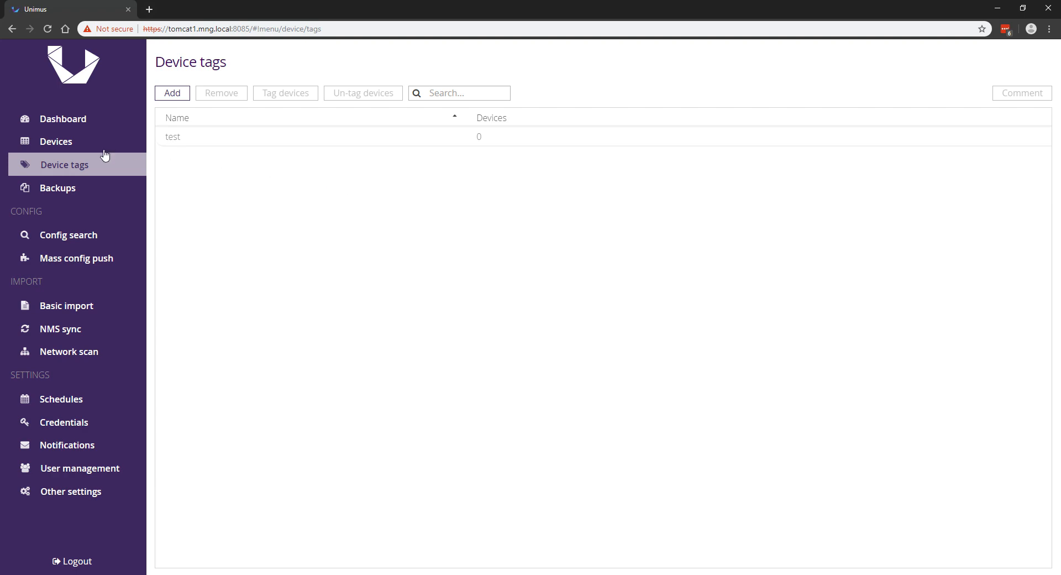
Open the tags window for device 10.0.0.21 from the Devices list
{"action": "left_click", "coordinate": [56, 140]}
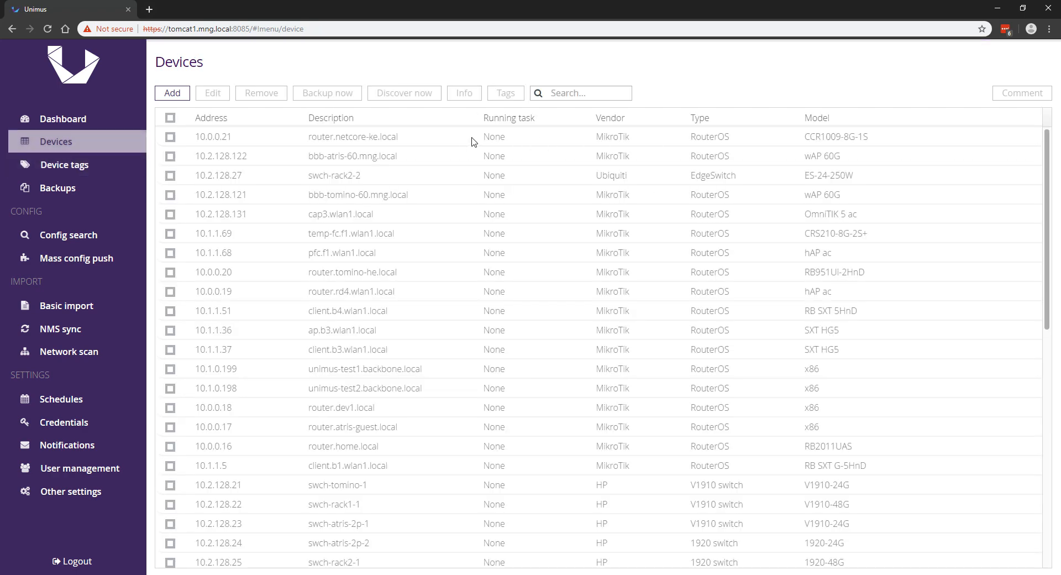
{"action": "left_click", "coordinate": [504, 92]}
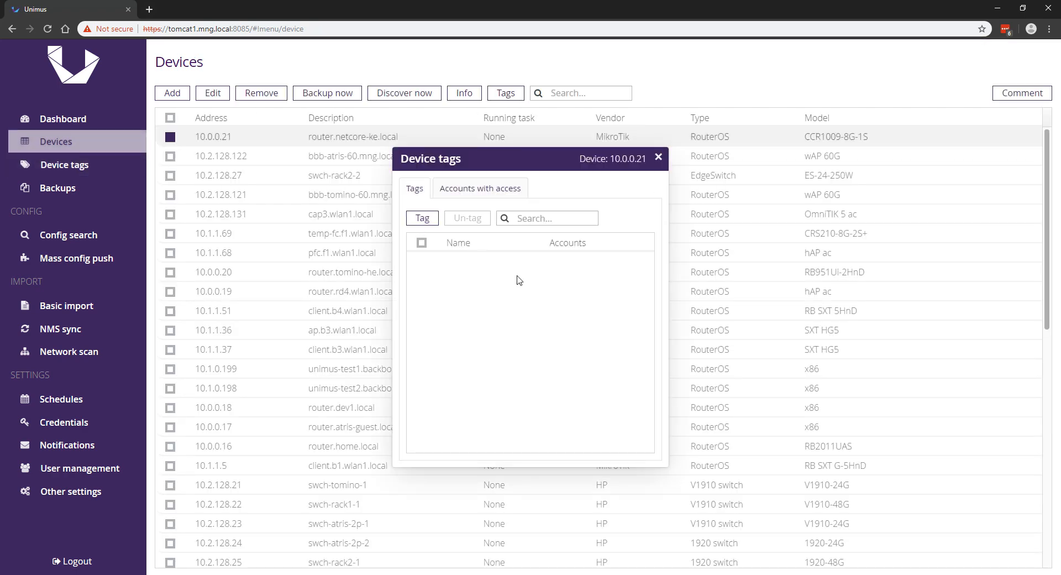
{"action": "mouse_move", "coordinate": [532, 282]}
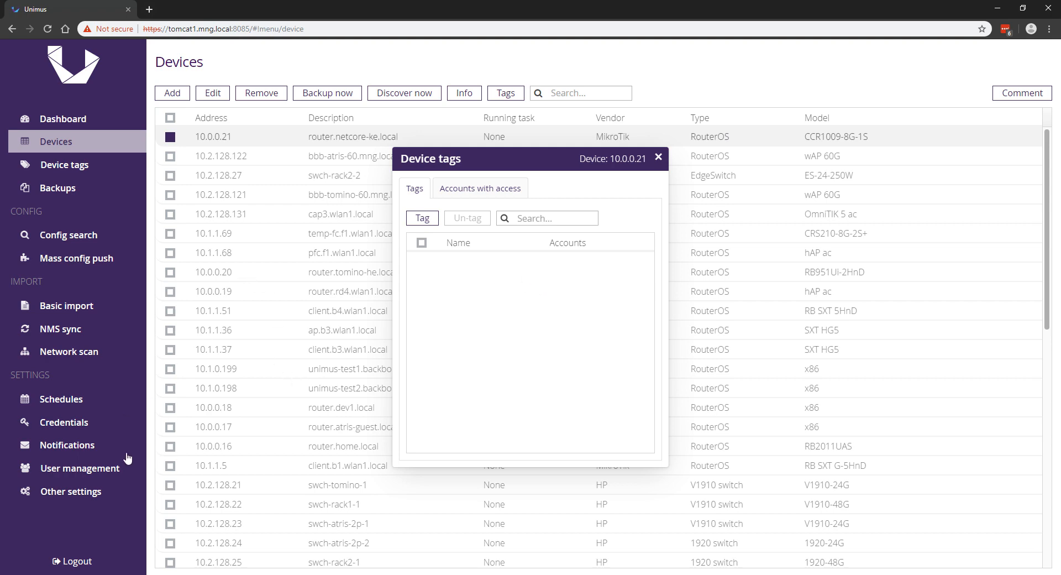
In User management's Device access, add a rule for the test tag, then remove it
{"action": "left_click", "coordinate": [80, 468]}
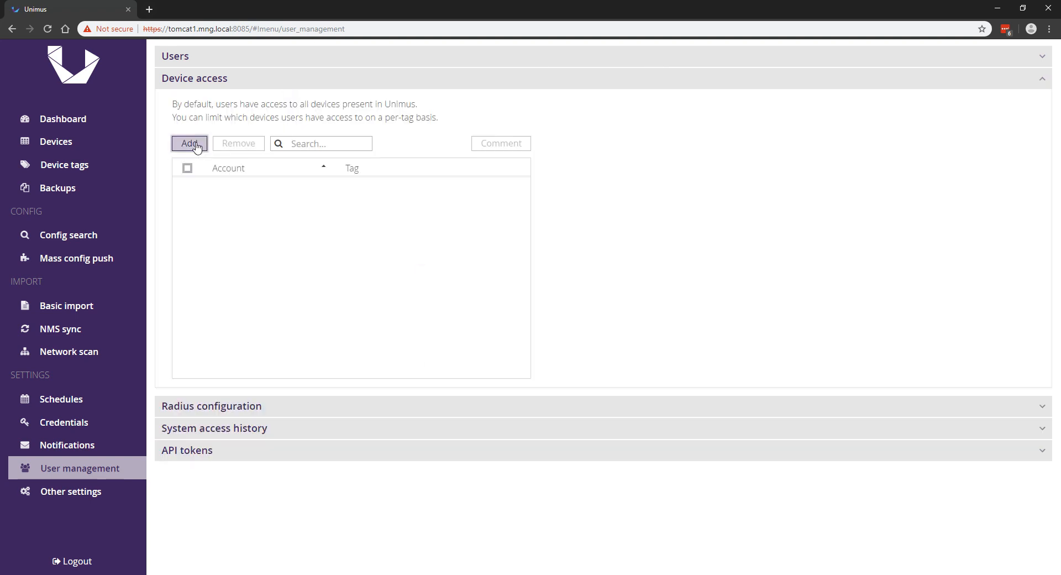
{"action": "left_click", "coordinate": [190, 143]}
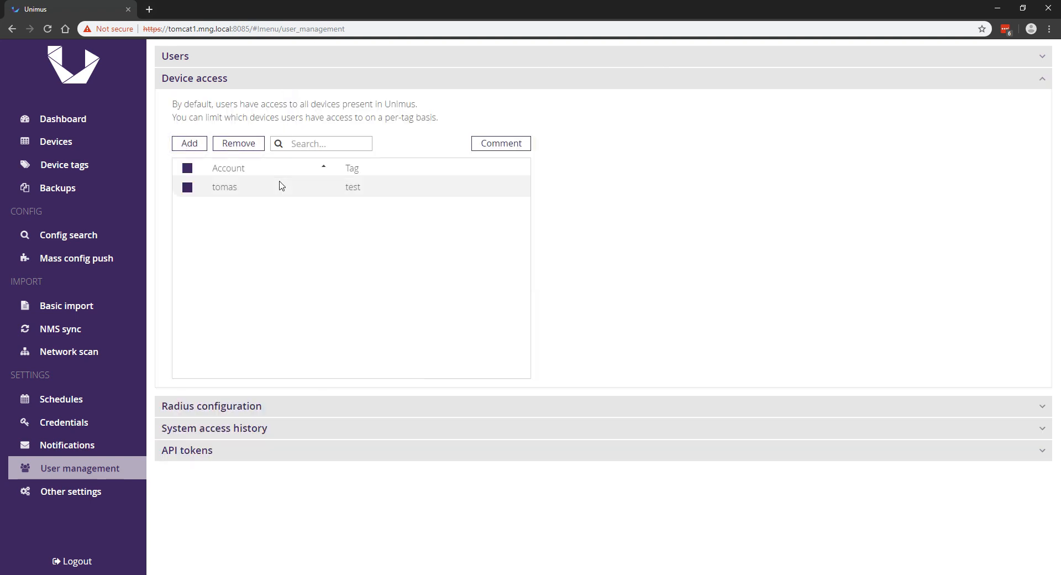
{"action": "left_click", "coordinate": [238, 143]}
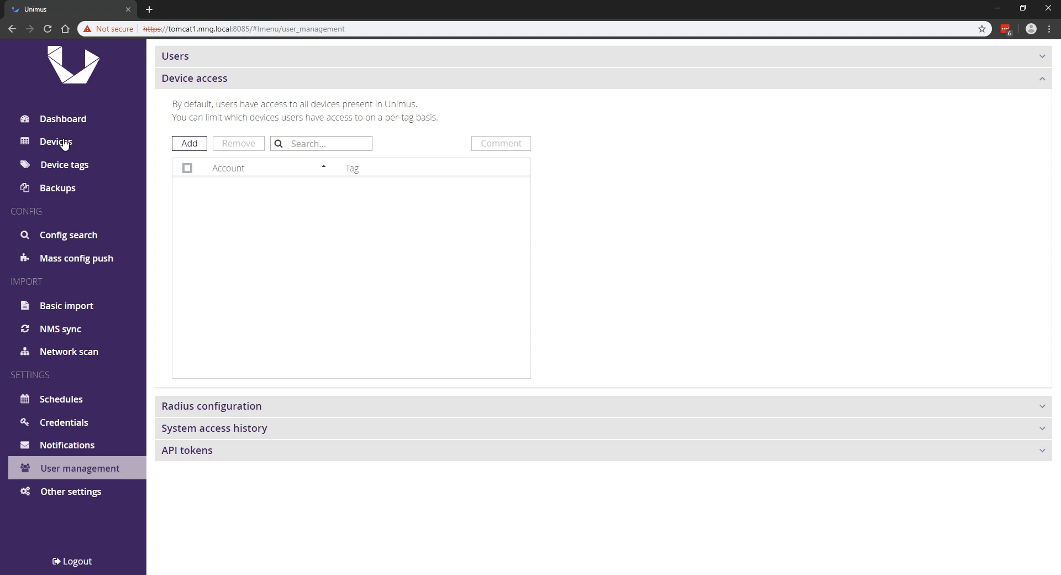
Check device 10.0.0.21's accounts with access, showing tomas with global access, then close it
{"action": "left_click", "coordinate": [57, 141]}
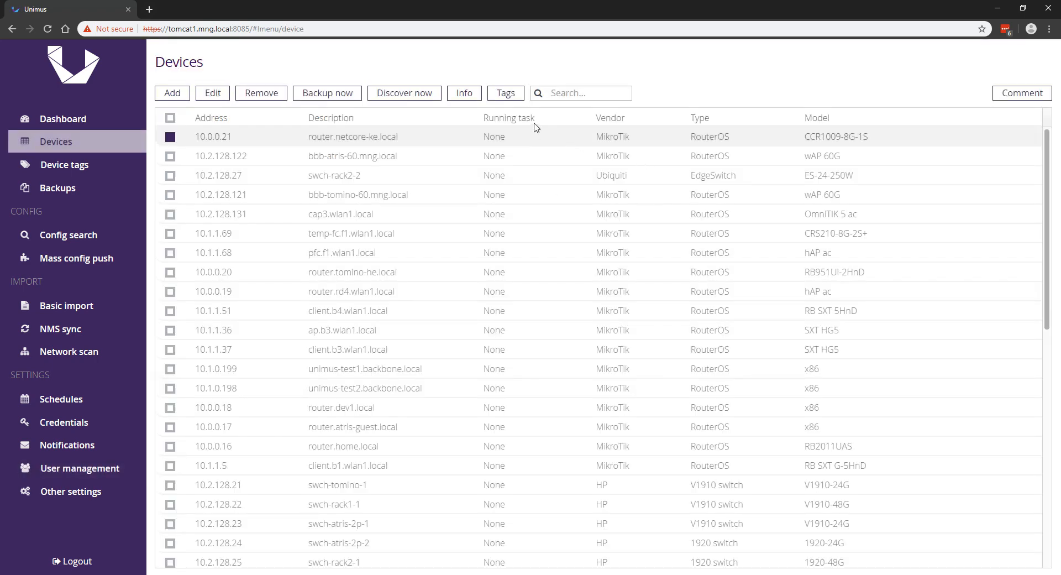
{"action": "left_click", "coordinate": [505, 93]}
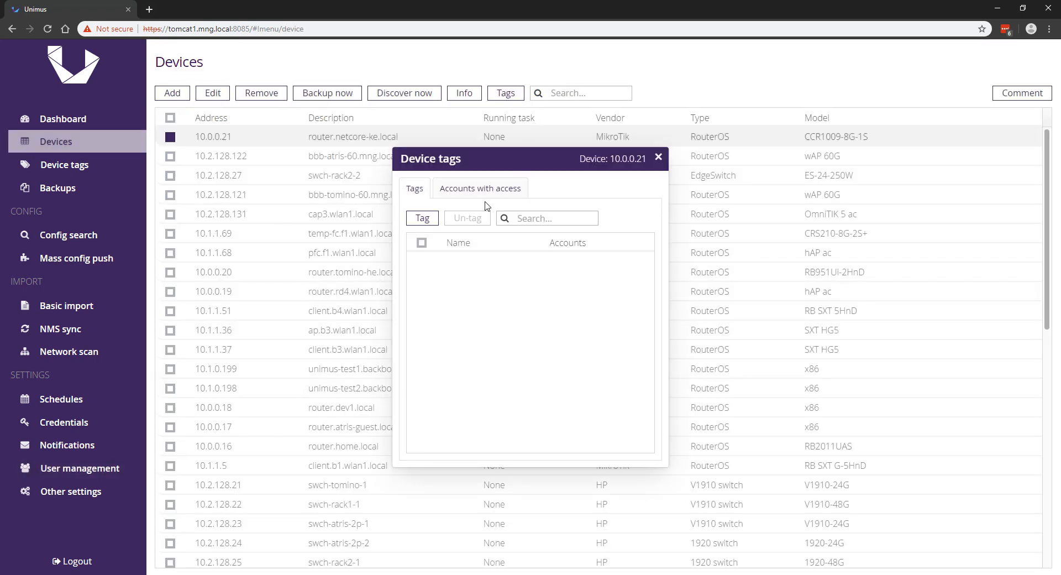
{"action": "left_click", "coordinate": [480, 188]}
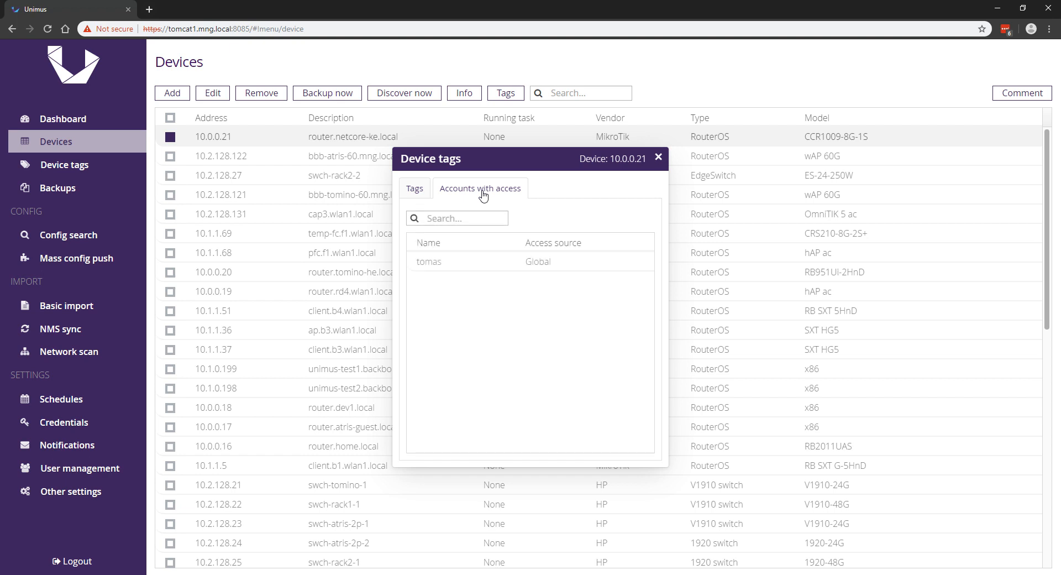
{"action": "mouse_move", "coordinate": [523, 265]}
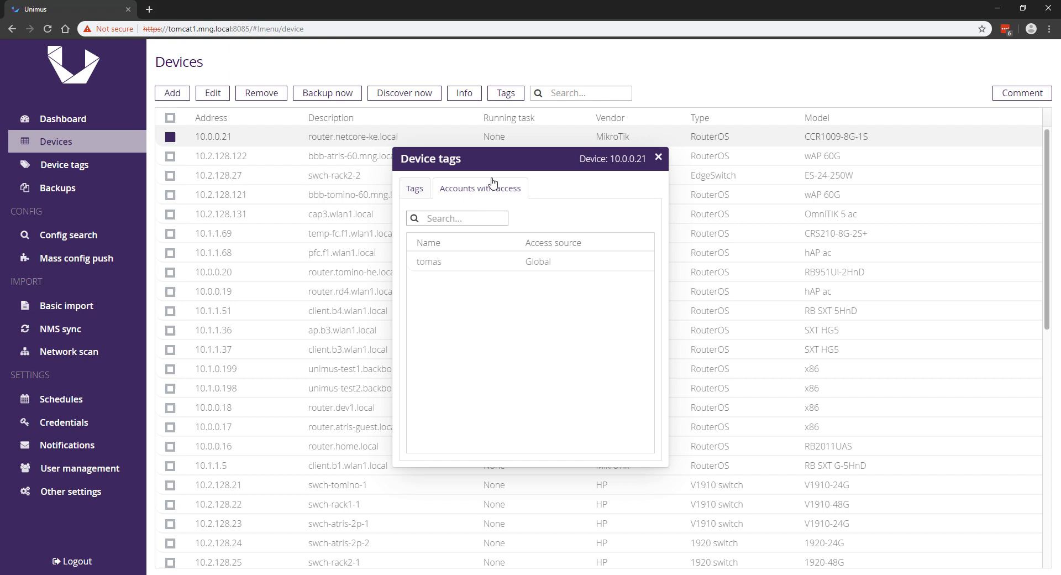
{"action": "mouse_move", "coordinate": [598, 180]}
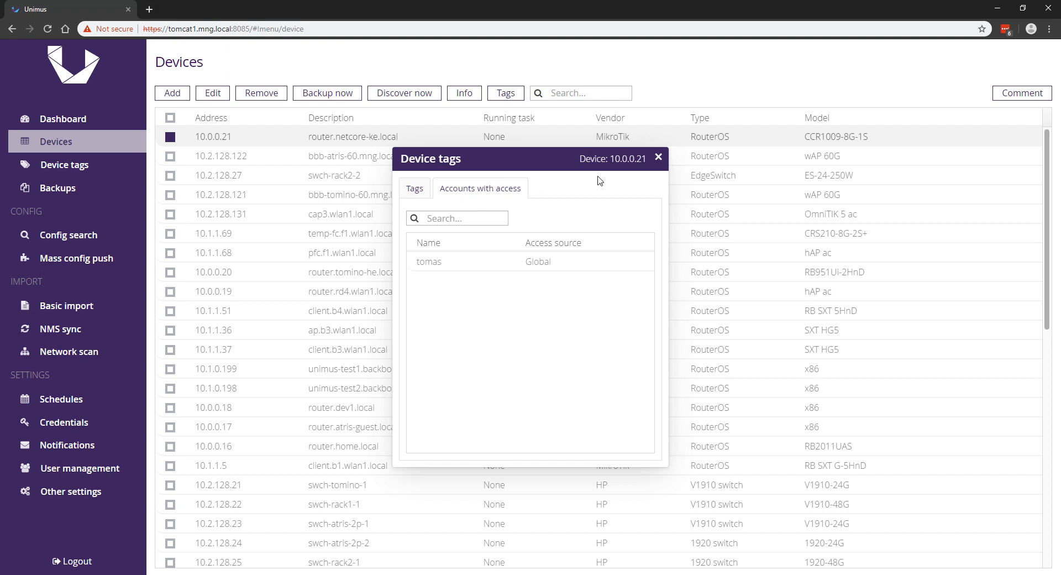
{"action": "left_click", "coordinate": [656, 157]}
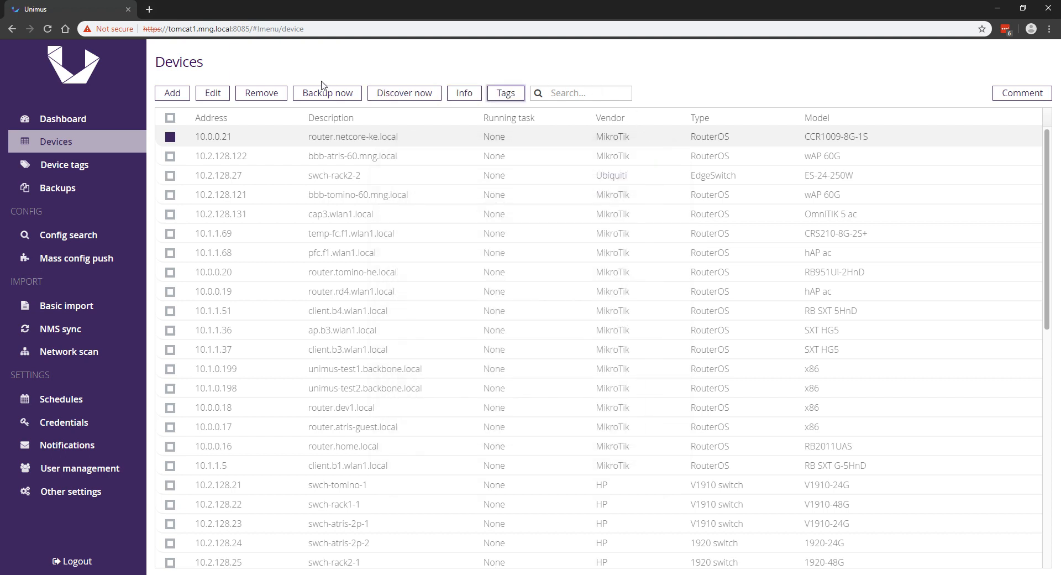
Open the edit form for device 10.0.0.21, then close it
{"action": "left_click", "coordinate": [172, 93]}
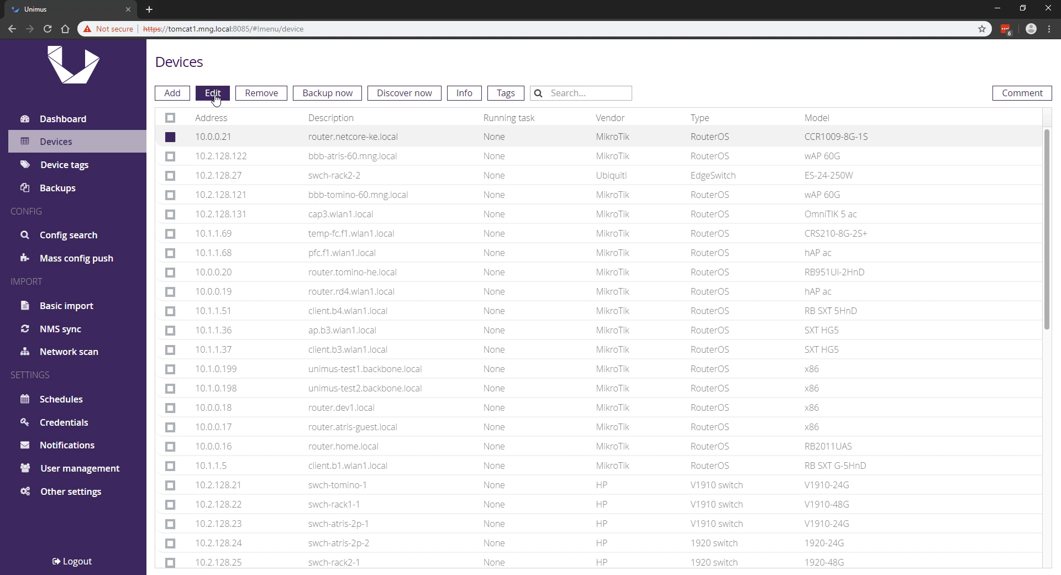
{"action": "left_click", "coordinate": [211, 93]}
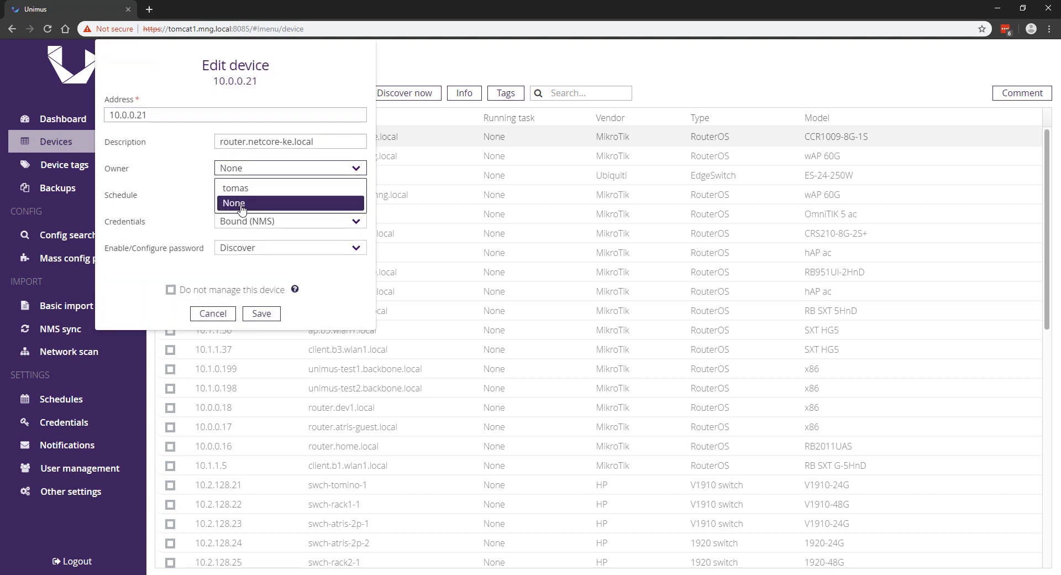
{"action": "mouse_move", "coordinate": [241, 190]}
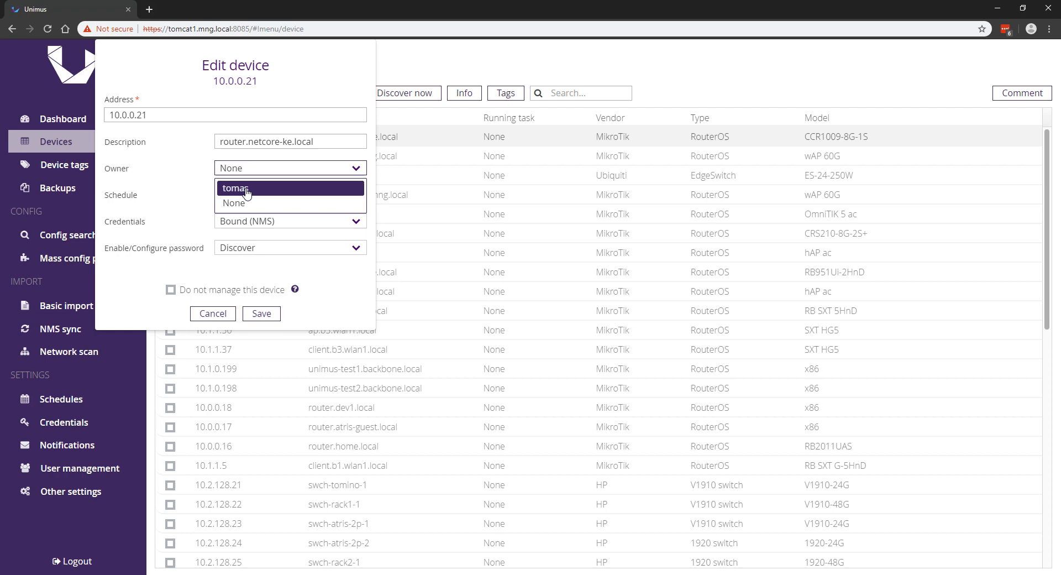
{"action": "mouse_move", "coordinate": [682, 55]}
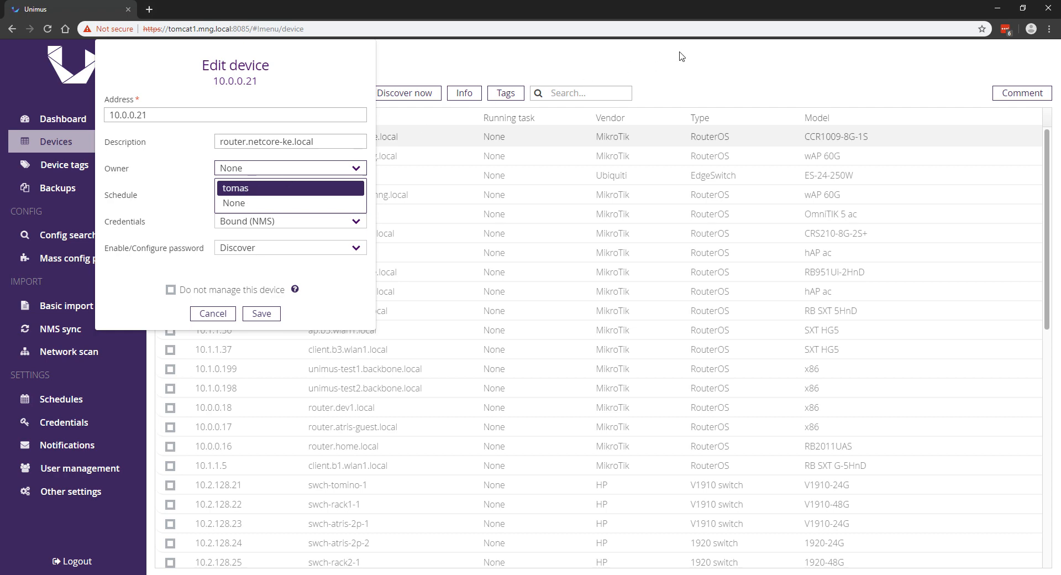
{"action": "left_click", "coordinate": [212, 313]}
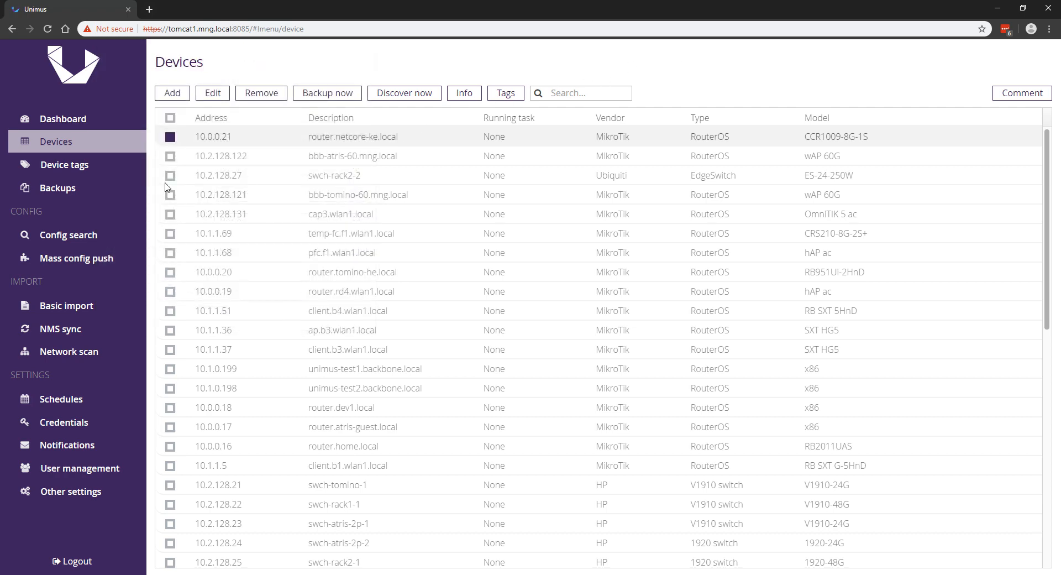
{"action": "mouse_move", "coordinate": [88, 459]}
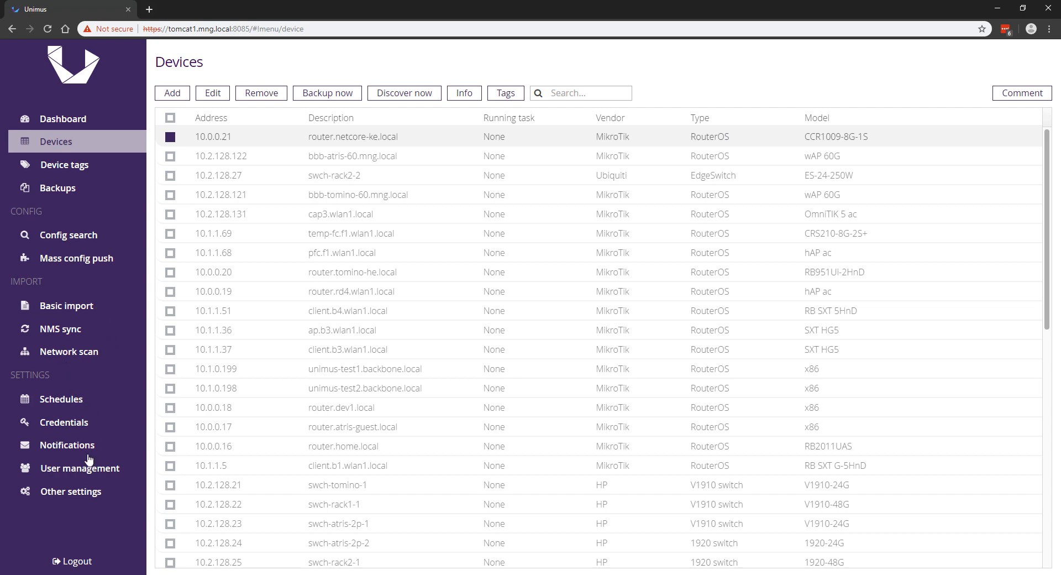
Go to Credentials settings and start a new device credential
{"action": "left_click", "coordinate": [63, 422]}
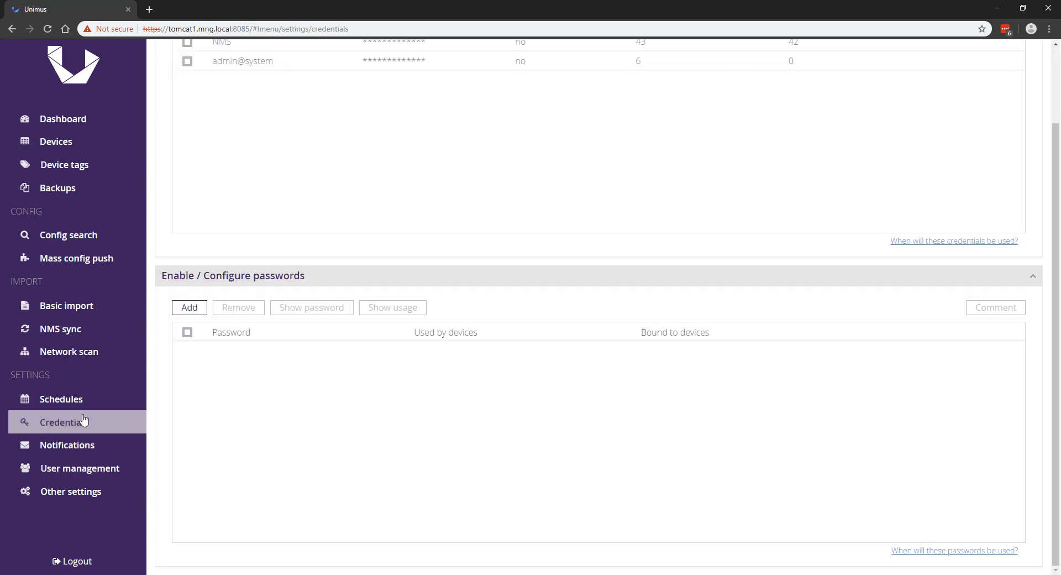
{"action": "scroll", "scroll_direction": "up", "scroll_amount": 3}
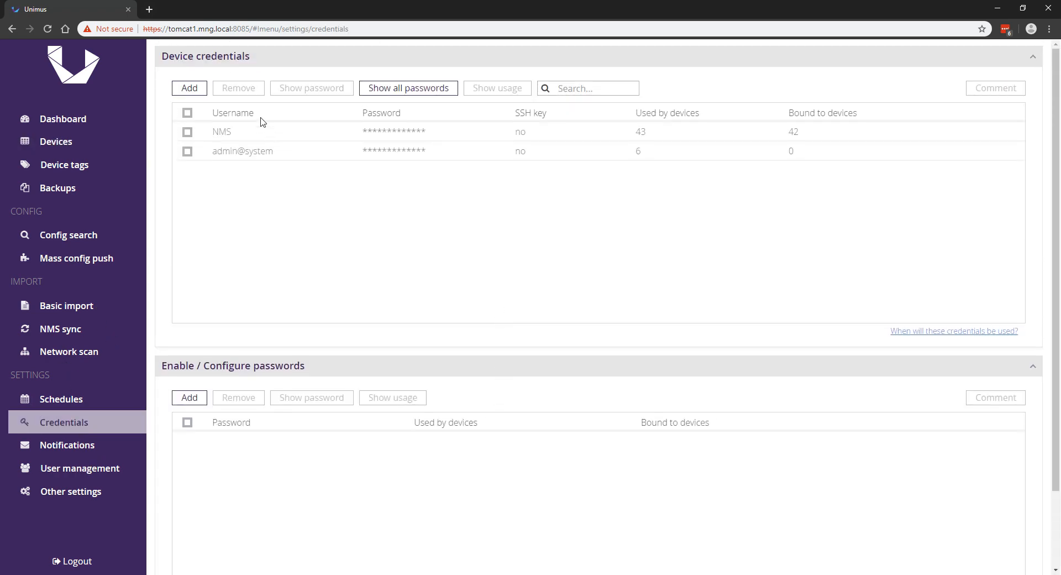
{"action": "left_click", "coordinate": [189, 88]}
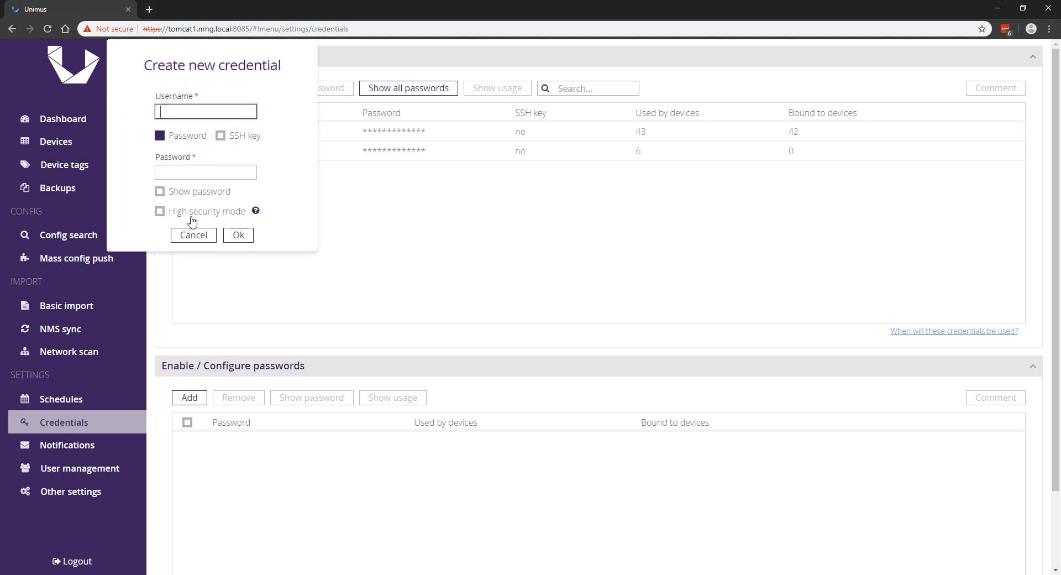
Save a high-security-mode device credential with username 'test'
{"action": "left_click", "coordinate": [160, 211]}
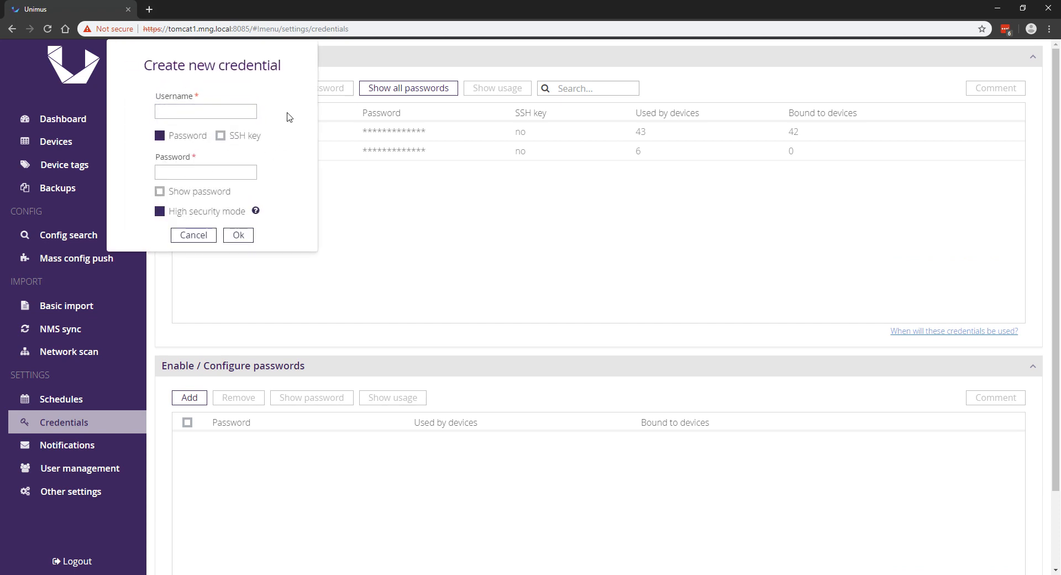
{"action": "type", "text": "test"}
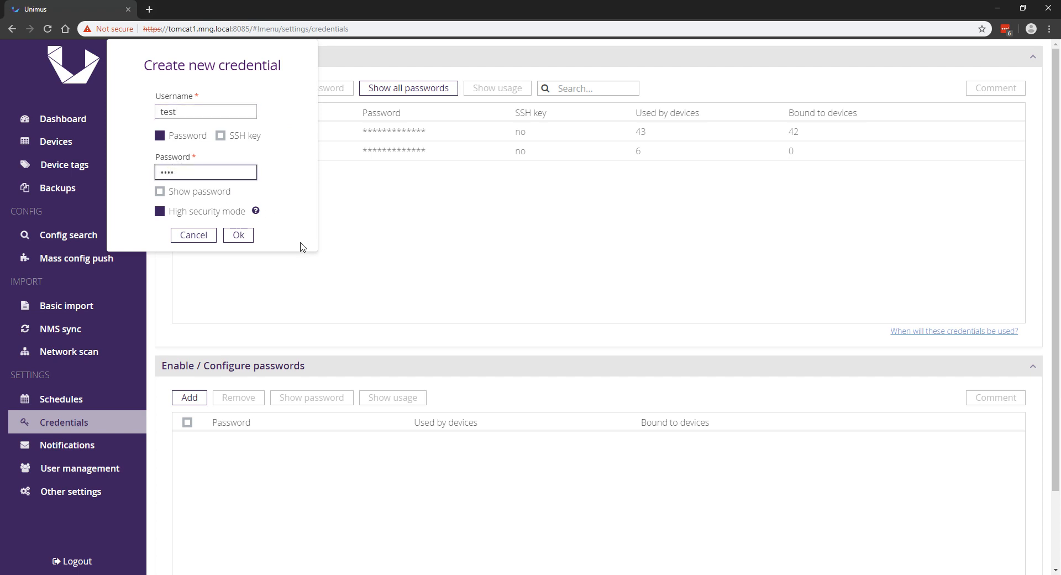
{"action": "left_click", "coordinate": [238, 235]}
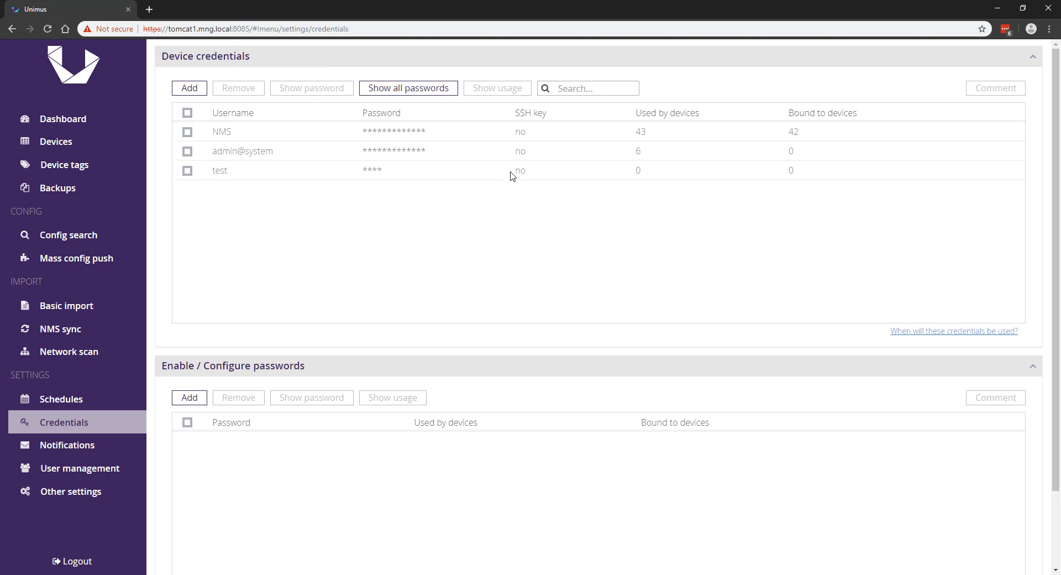
{"action": "left_click", "coordinate": [187, 170]}
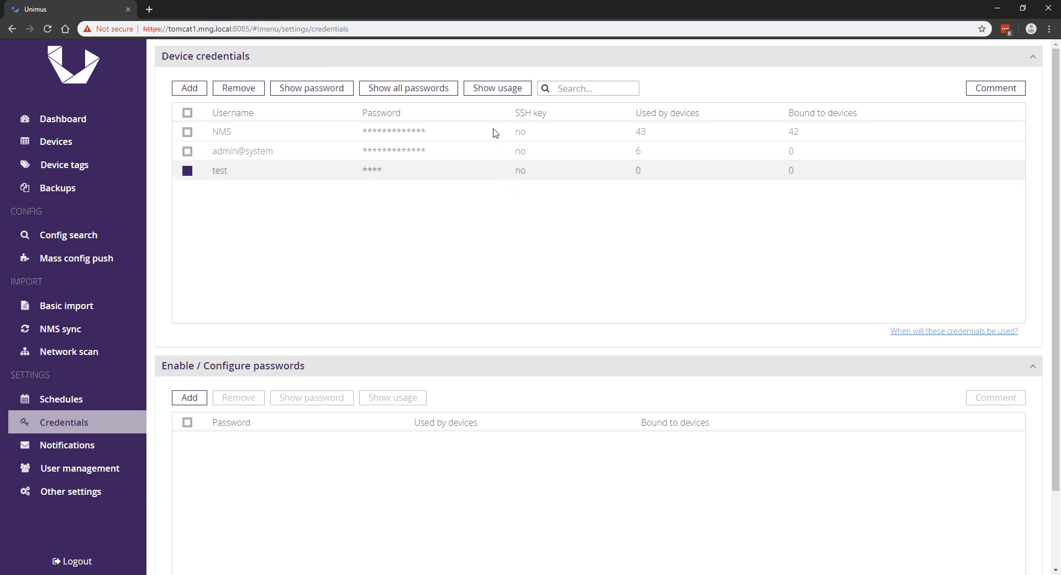
{"action": "left_click", "coordinate": [312, 88]}
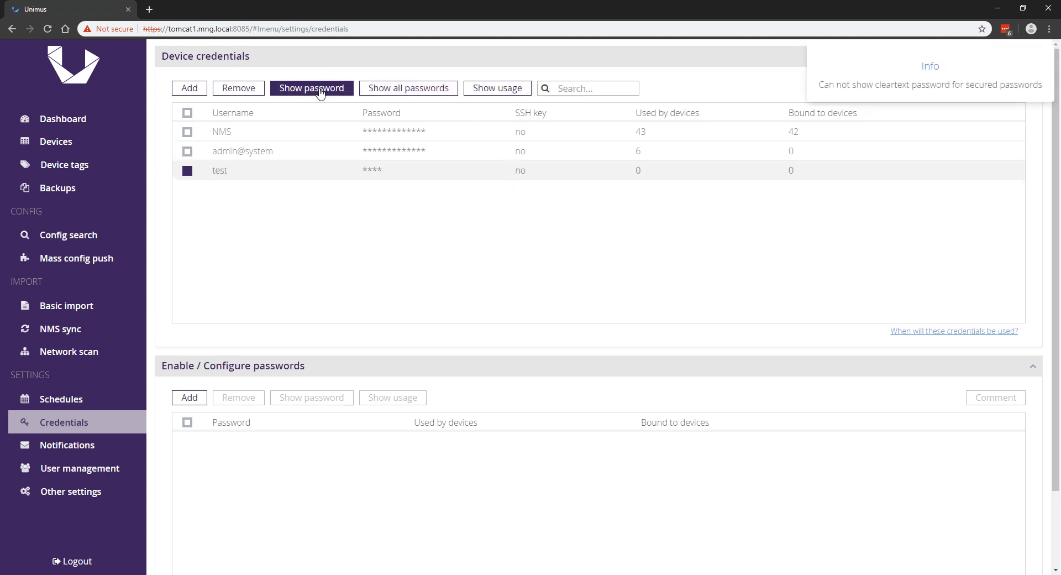
{"action": "mouse_move", "coordinate": [900, 75]}
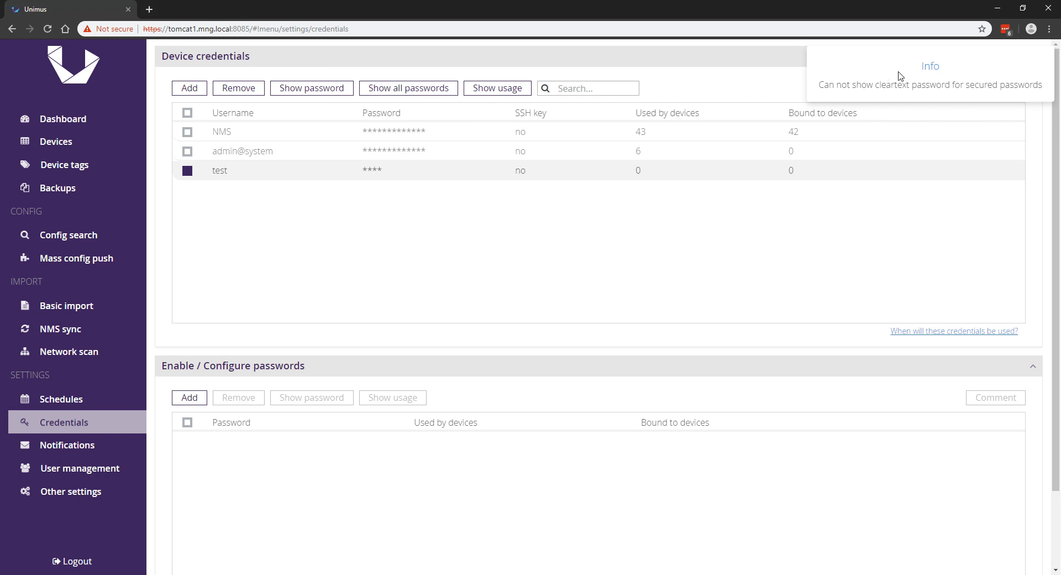
{"action": "mouse_move", "coordinate": [906, 89]}
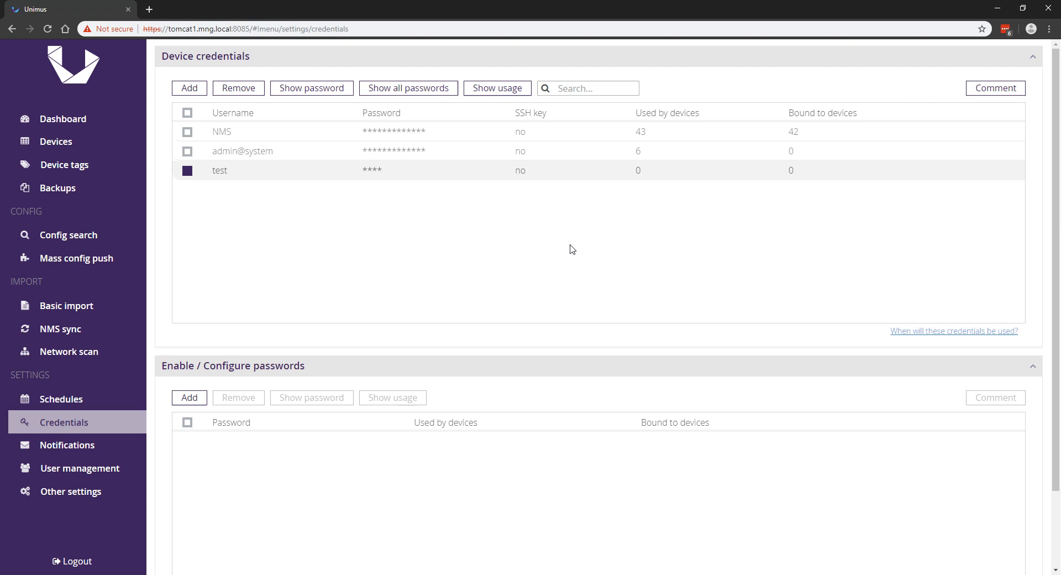
{"action": "mouse_move", "coordinate": [70, 490]}
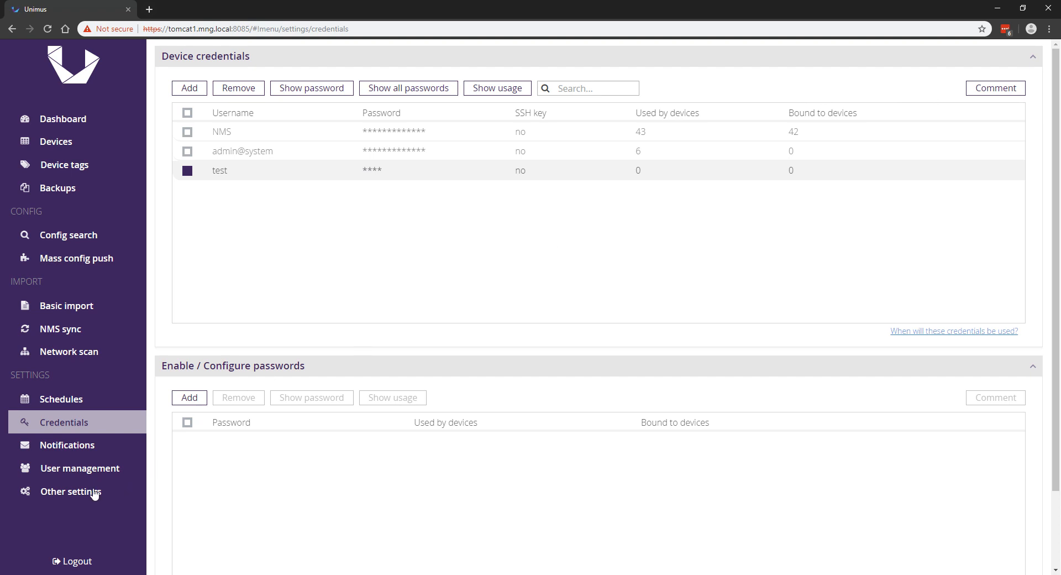
In Other settings, show the Sensitive data striping default policy options Strip and Do not strip
{"action": "left_click", "coordinate": [70, 490]}
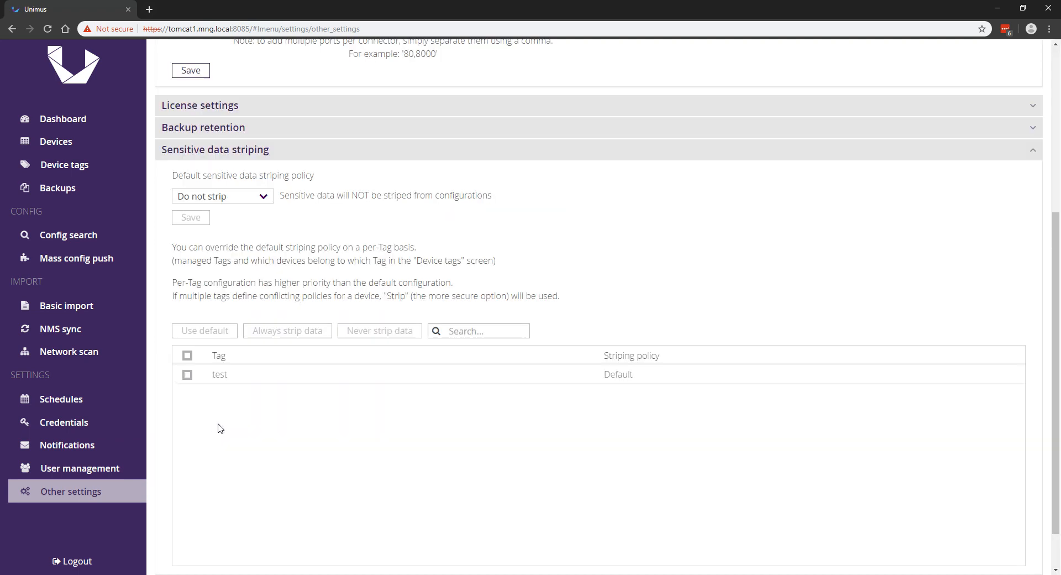
{"action": "scroll", "scroll_direction": "down", "scroll_amount": 3}
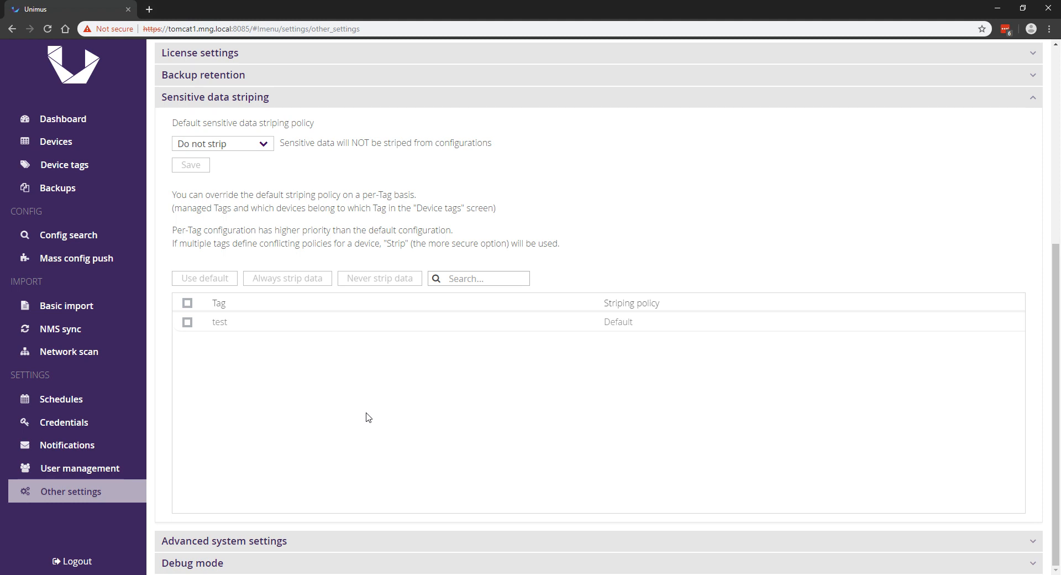
{"action": "mouse_move", "coordinate": [596, 391]}
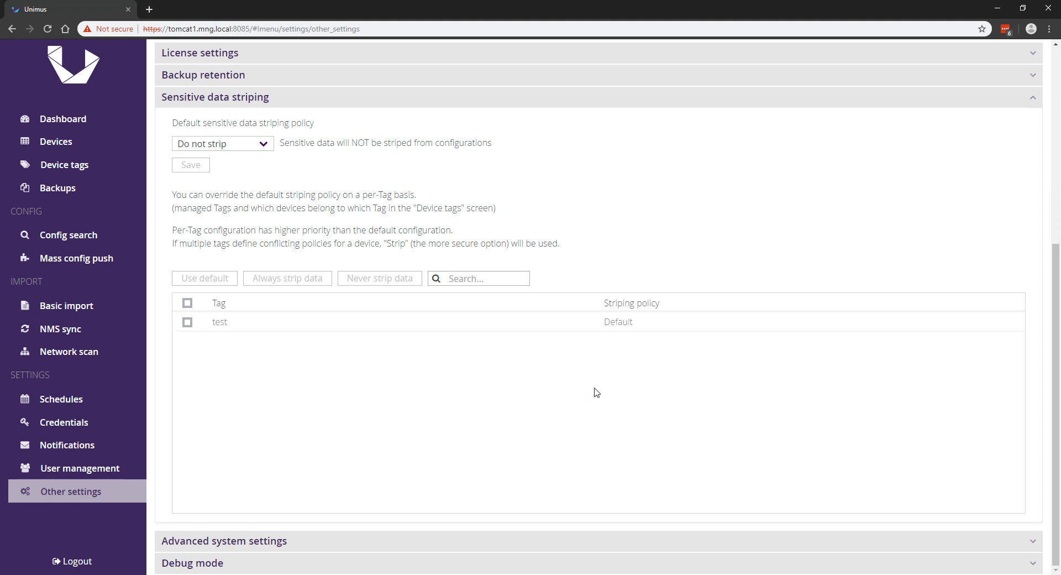
{"action": "mouse_move", "coordinate": [274, 144]}
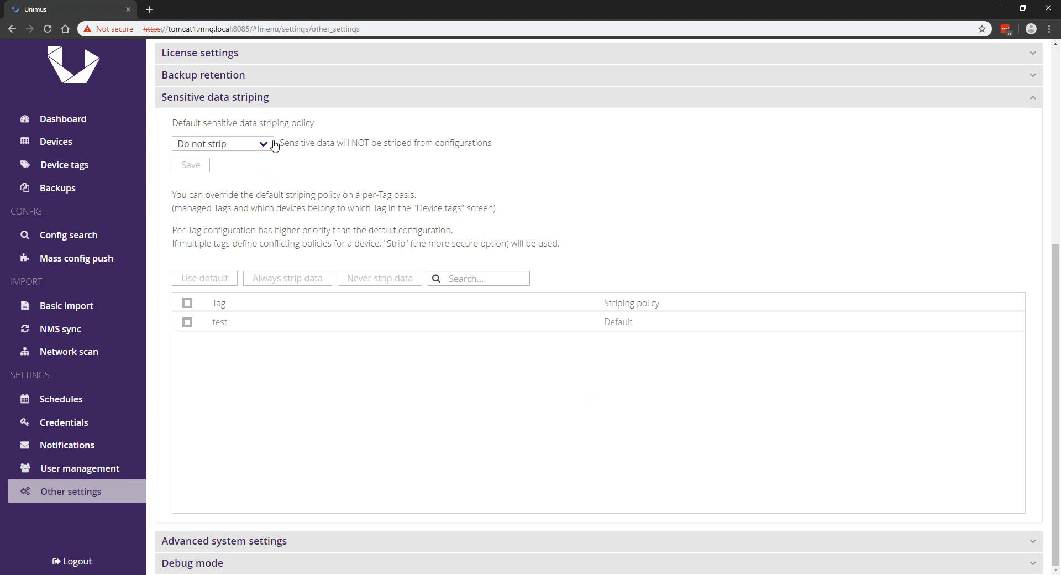
{"action": "left_click", "coordinate": [221, 143]}
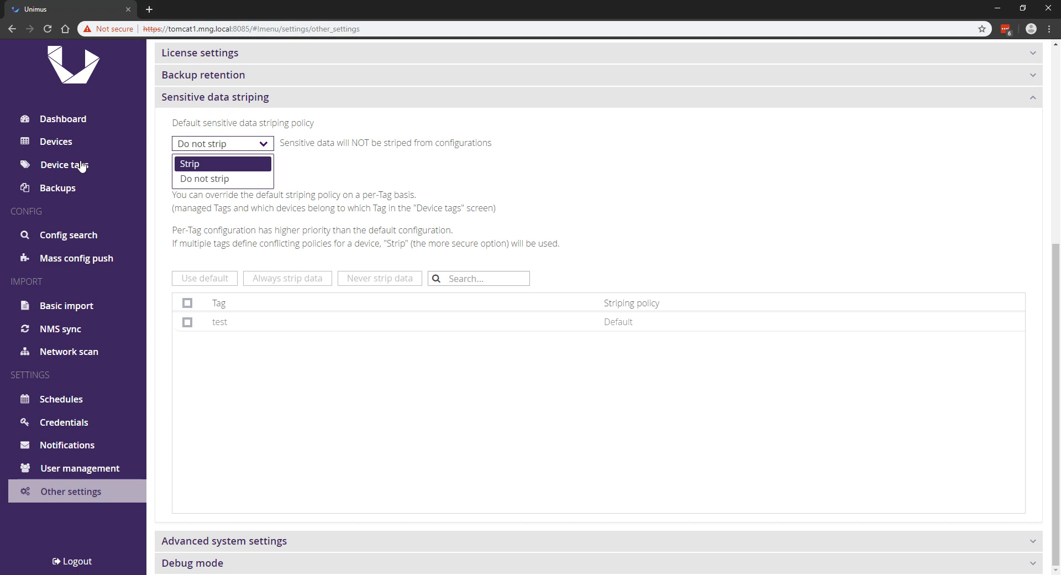
Select the test tag on the Device tags page and open its comments
{"action": "left_click", "coordinate": [65, 164]}
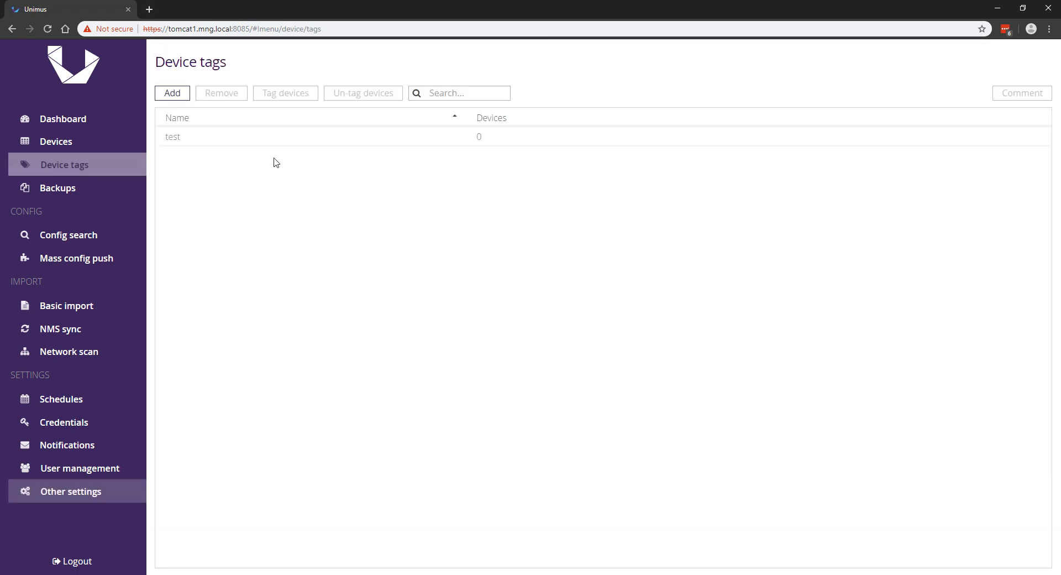
{"action": "left_click", "coordinate": [173, 135]}
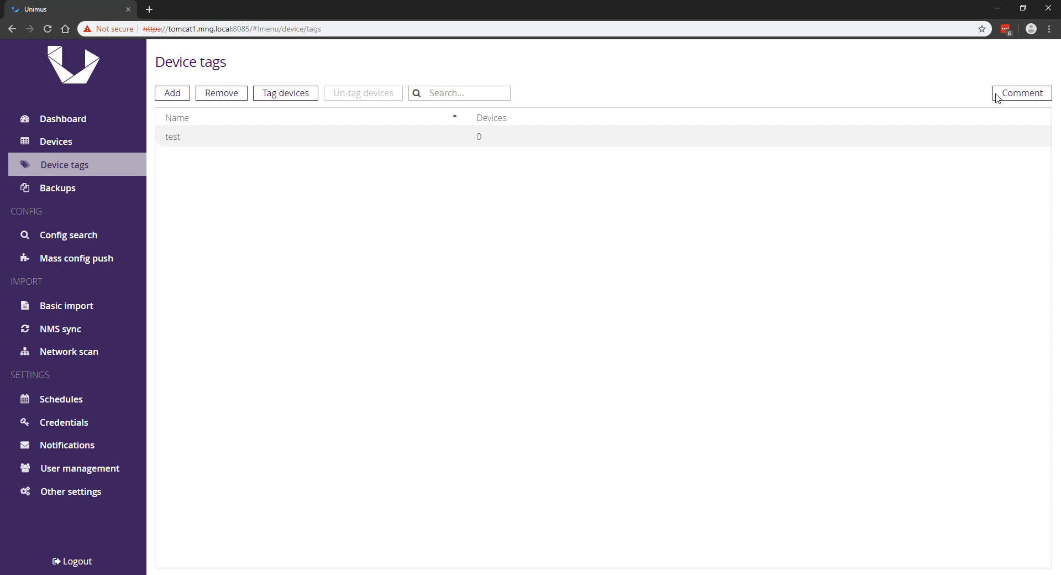
{"action": "left_click", "coordinate": [1022, 93]}
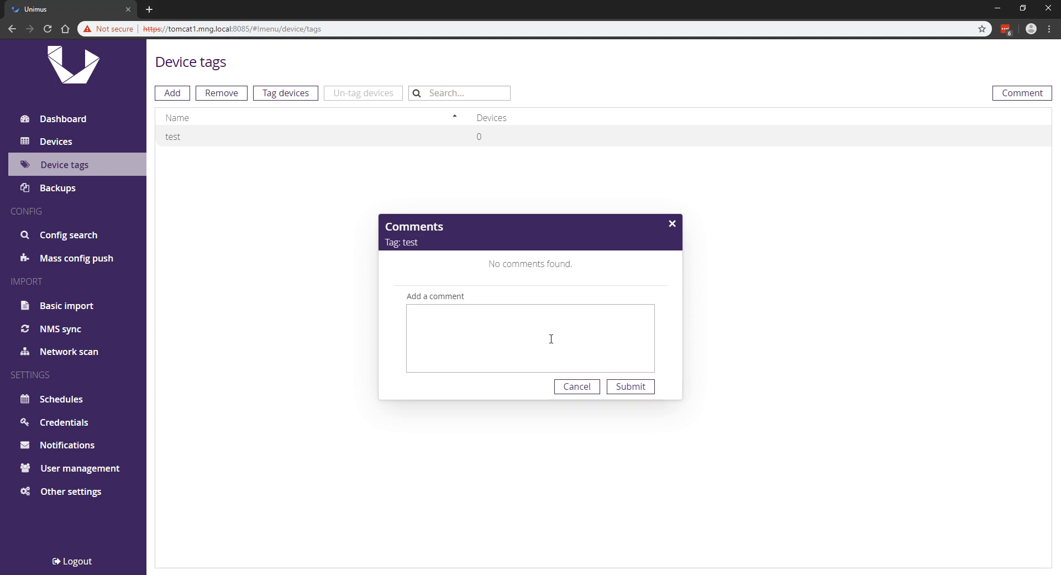
Post the comment 'Test' on the test tag and close the comments window
{"action": "left_click", "coordinate": [530, 338]}
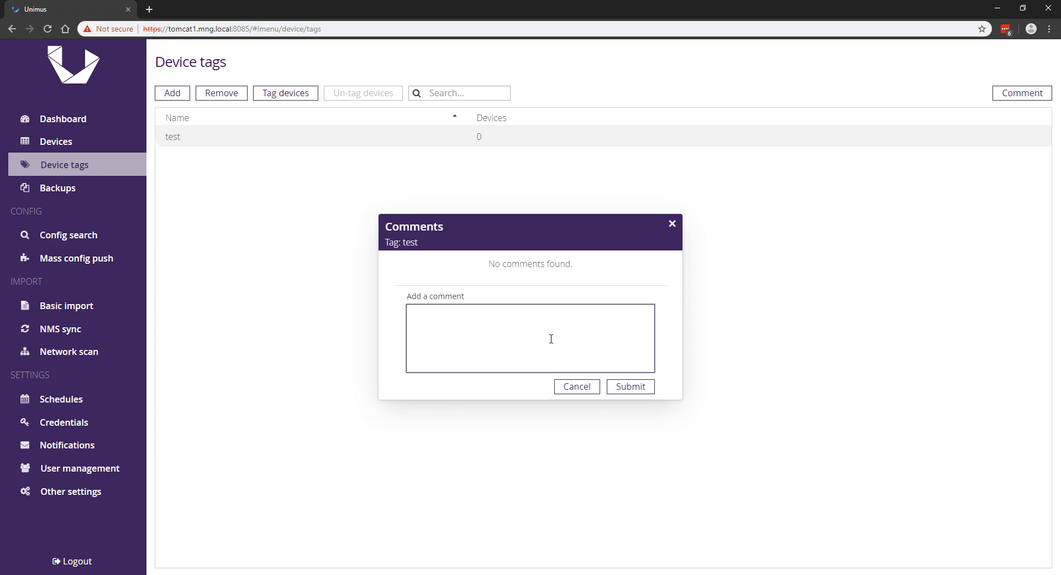
{"action": "type", "text": "Test"}
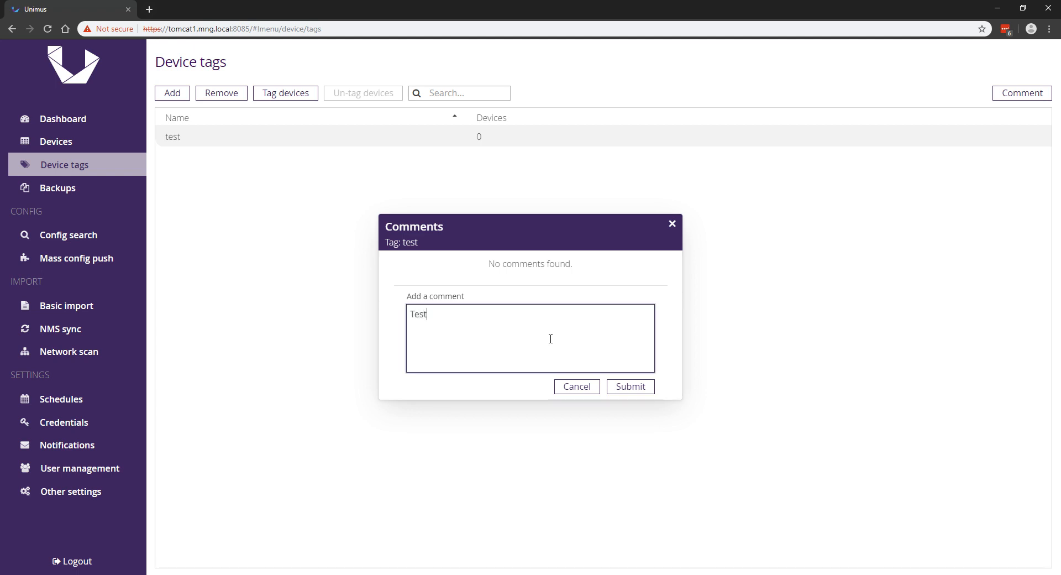
{"action": "mouse_move", "coordinate": [629, 386]}
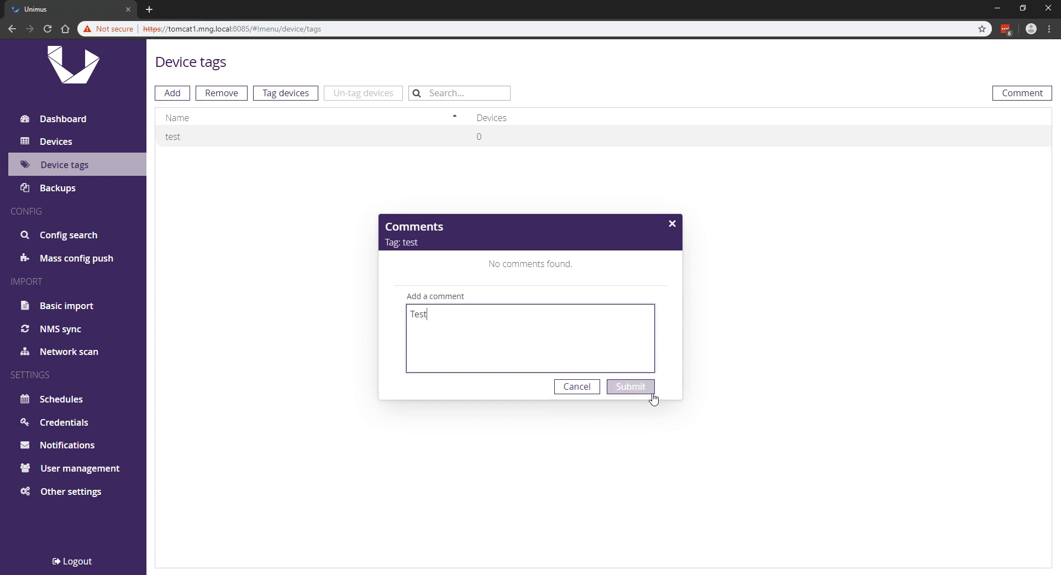
{"action": "left_click", "coordinate": [629, 385]}
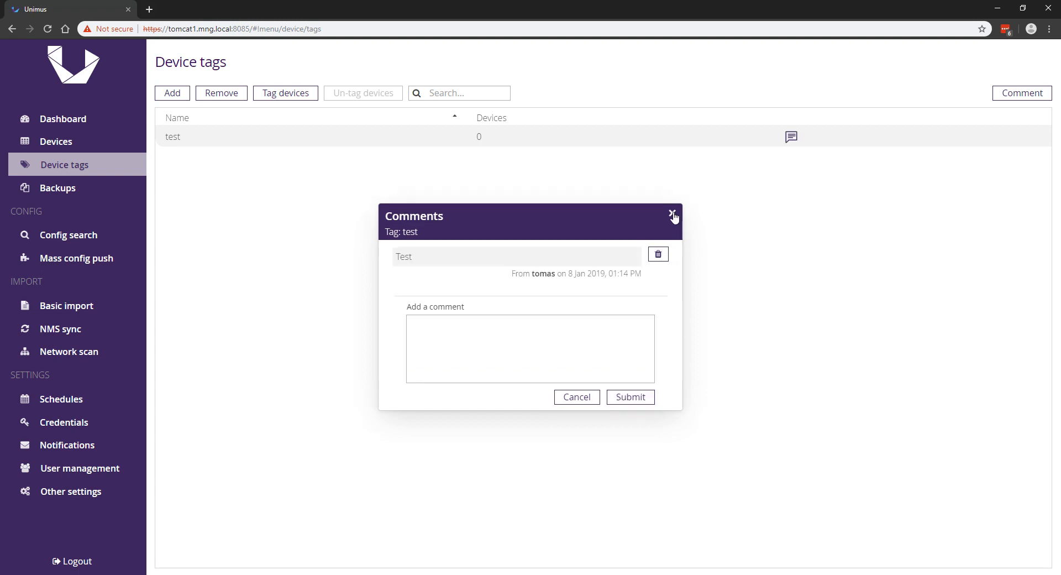
{"action": "left_click", "coordinate": [672, 215]}
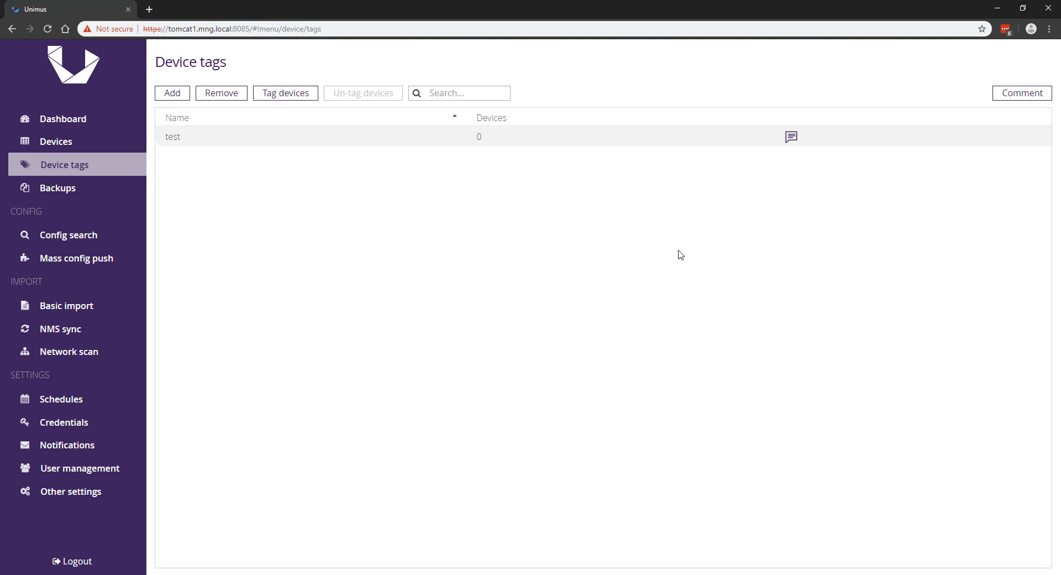
{"action": "mouse_move", "coordinate": [554, 263]}
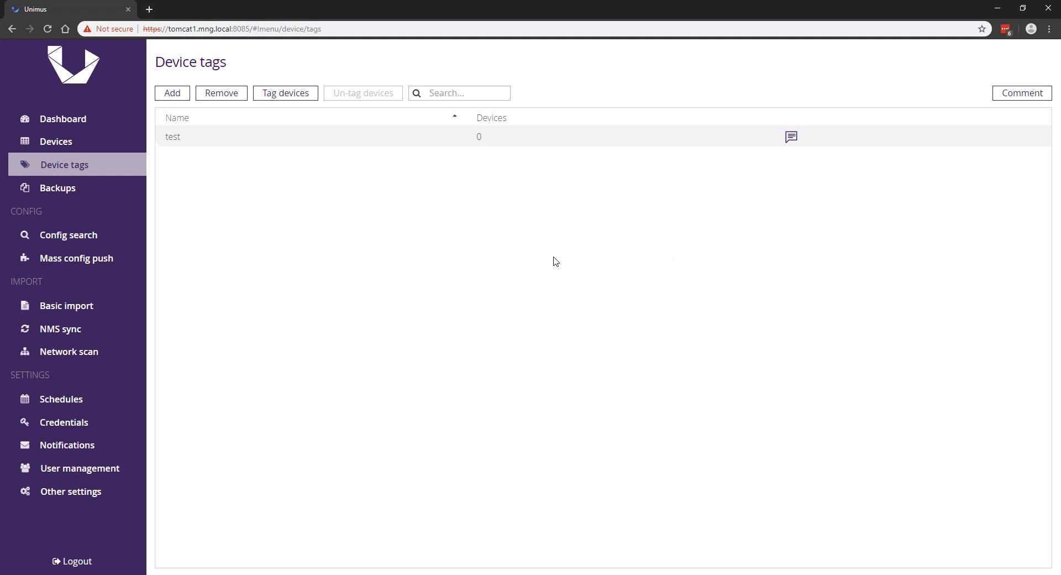